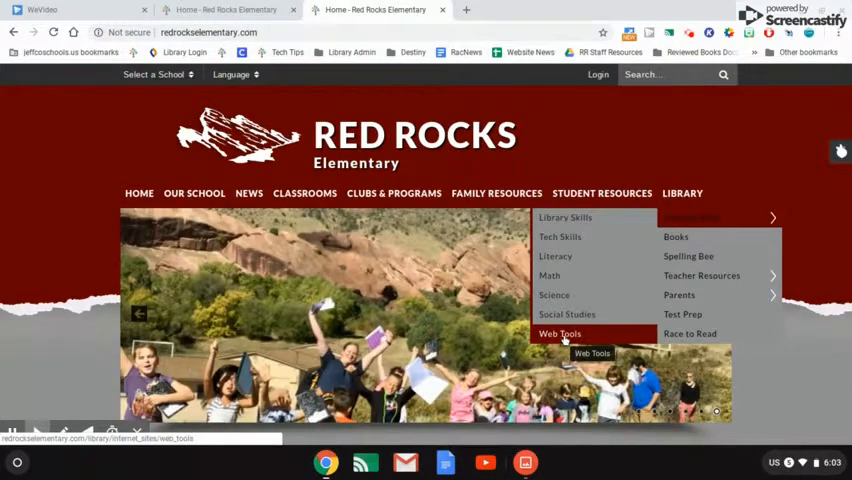
- Open Big Huge Labs from the library's Web Tools page on the school site
click(560, 333)
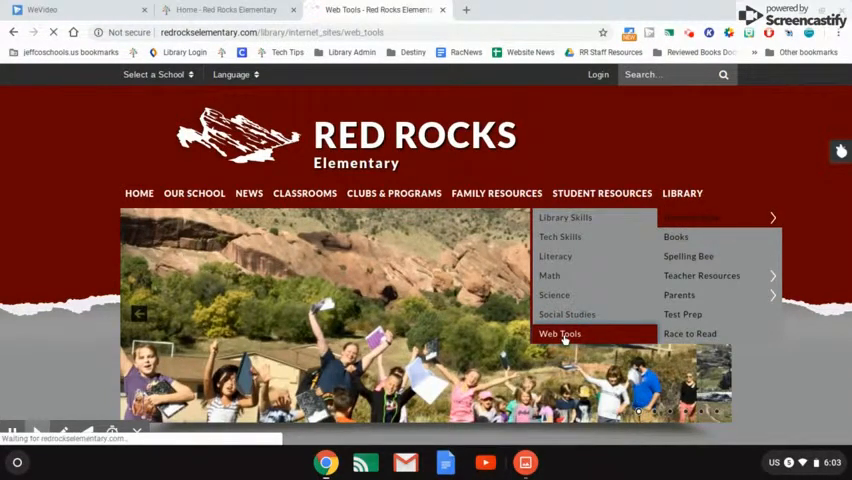
click(560, 334)
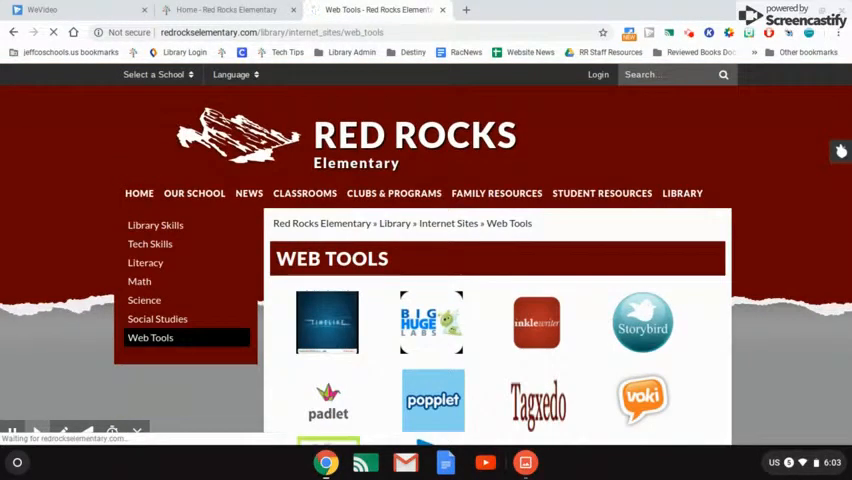
mouse_move(431, 322)
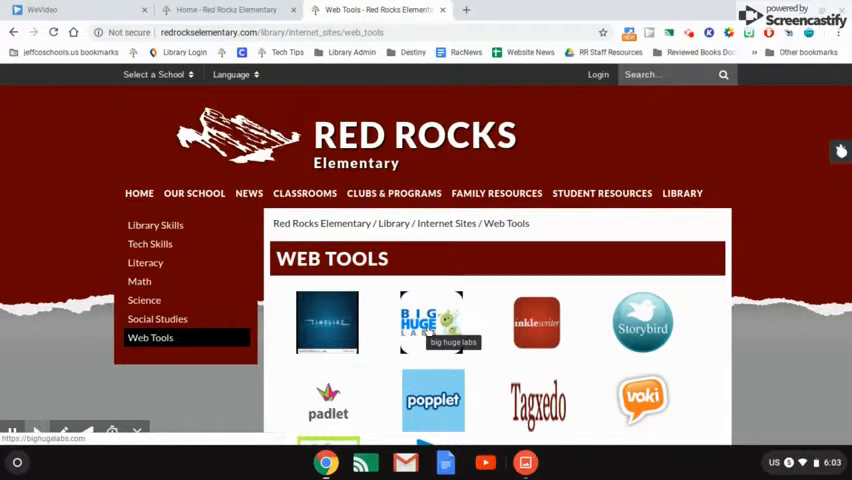
click(431, 322)
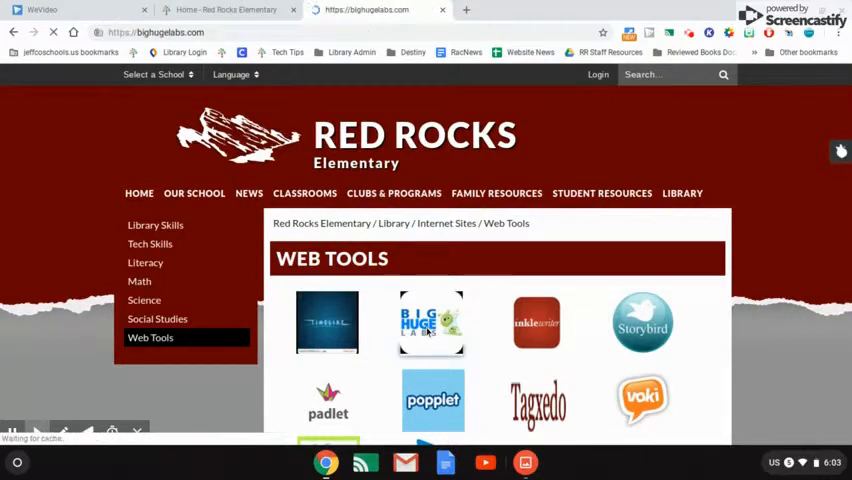
click(431, 322)
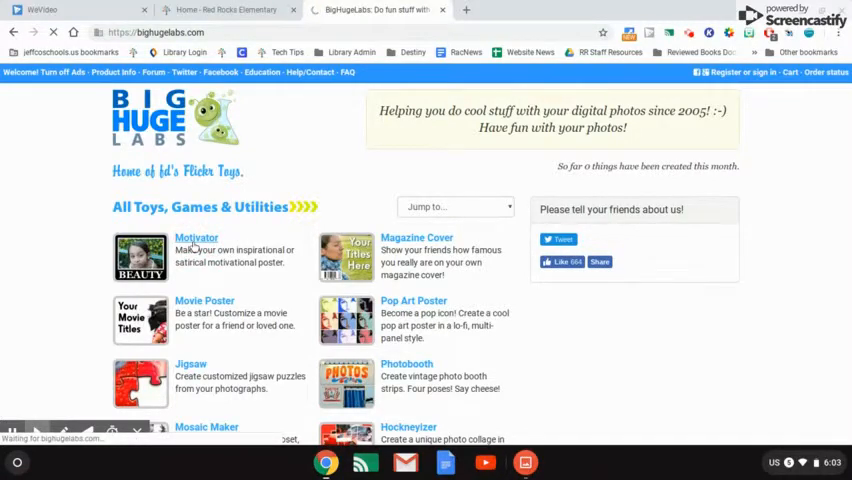
- Open the Motivator poster maker, add a blank tab, and return to the Red Rocks tab
click(196, 238)
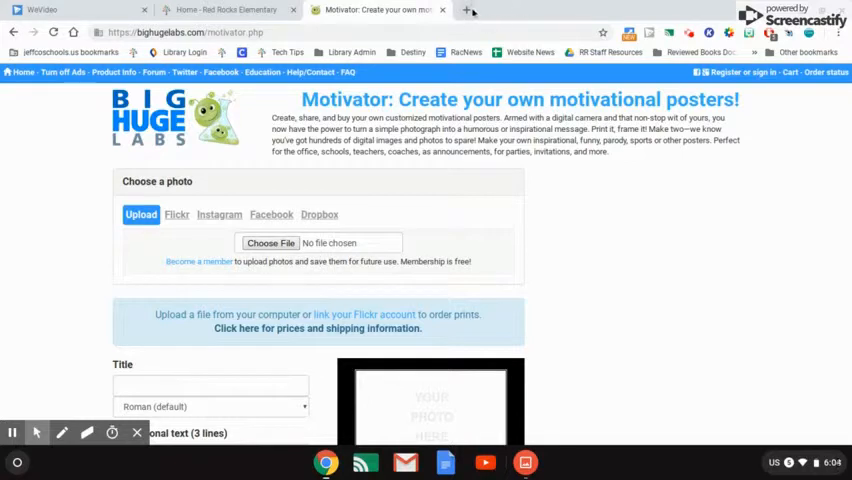
click(466, 10)
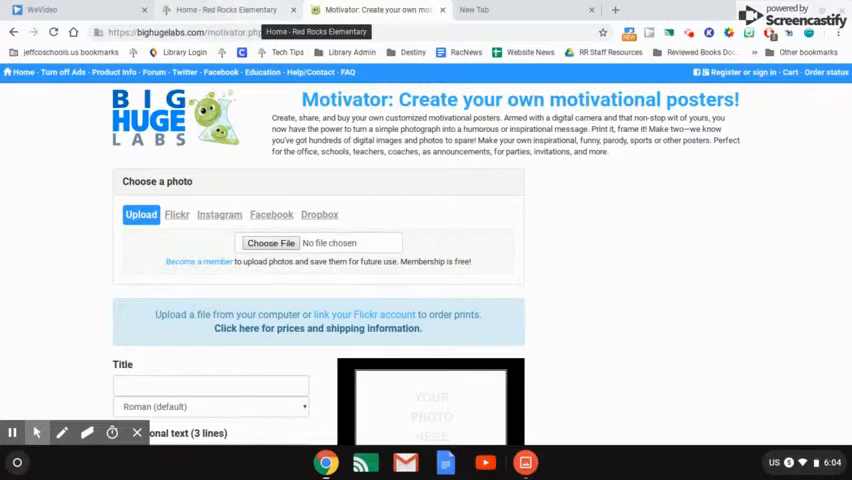
click(220, 9)
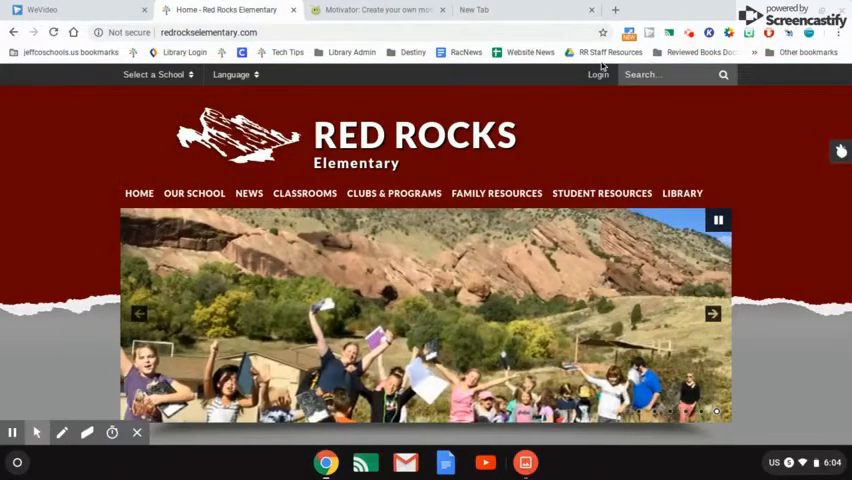
- Go to the PublicDomainPictures site via the library's Library Skills page
click(682, 193)
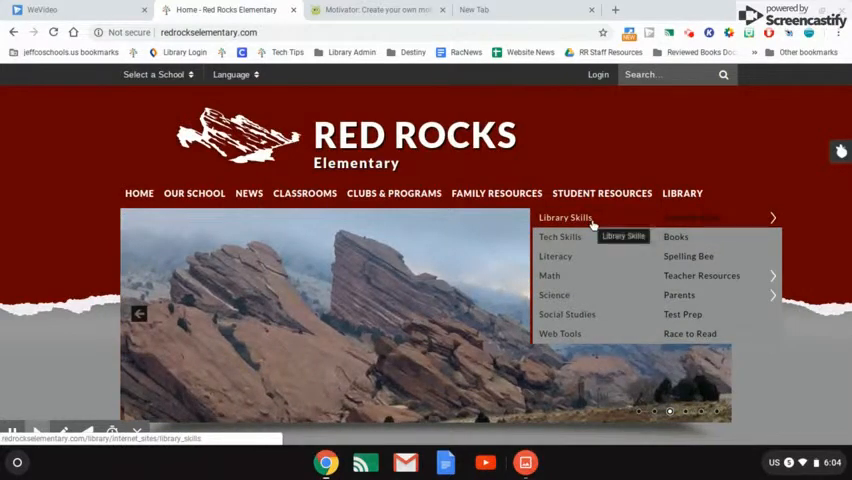
click(565, 217)
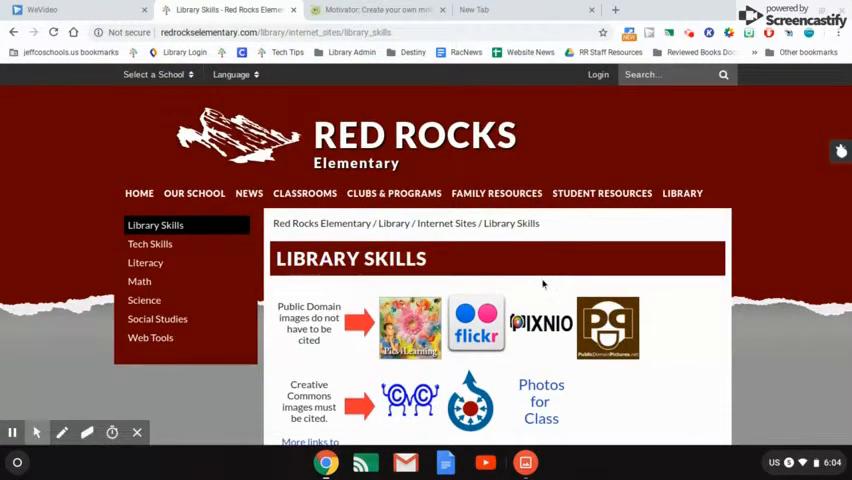
scroll(down, 3)
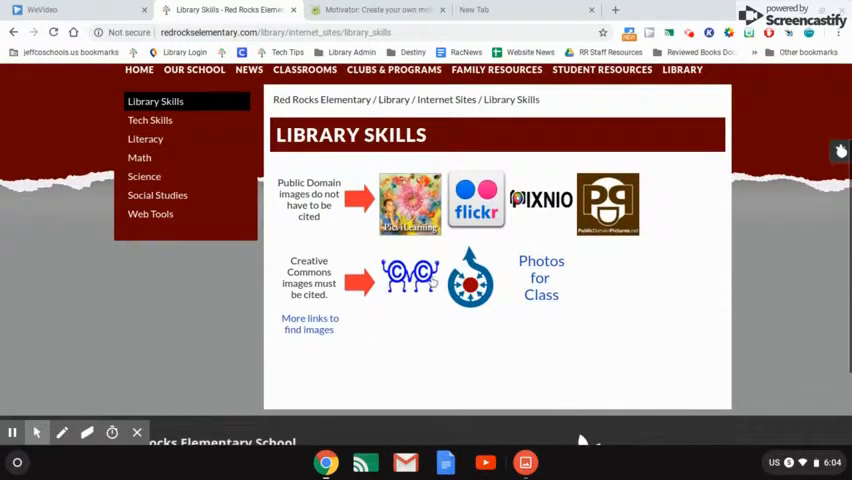
mouse_move(470, 278)
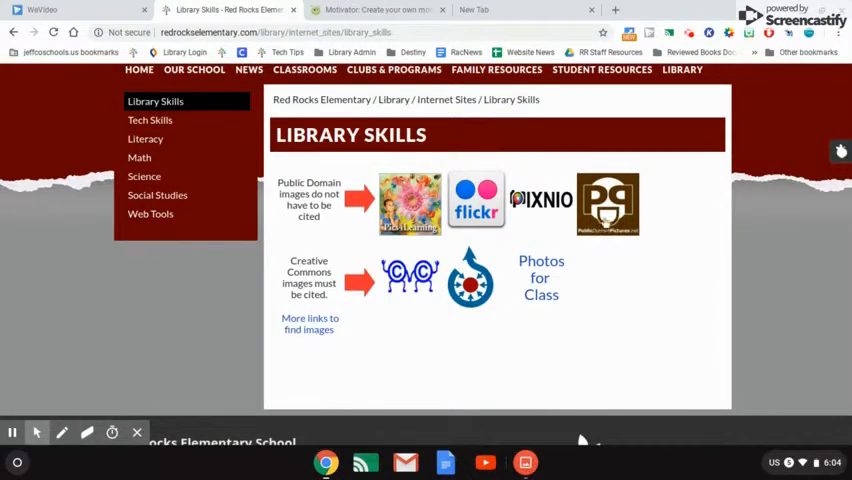
mouse_move(608, 205)
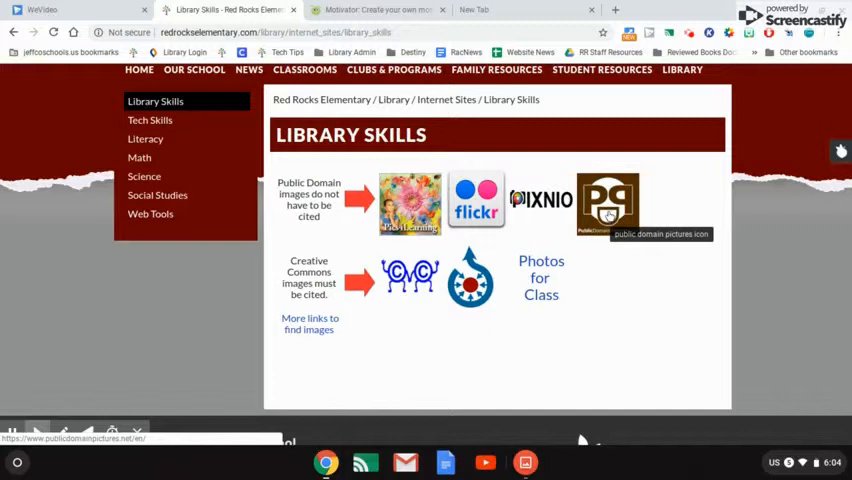
click(608, 203)
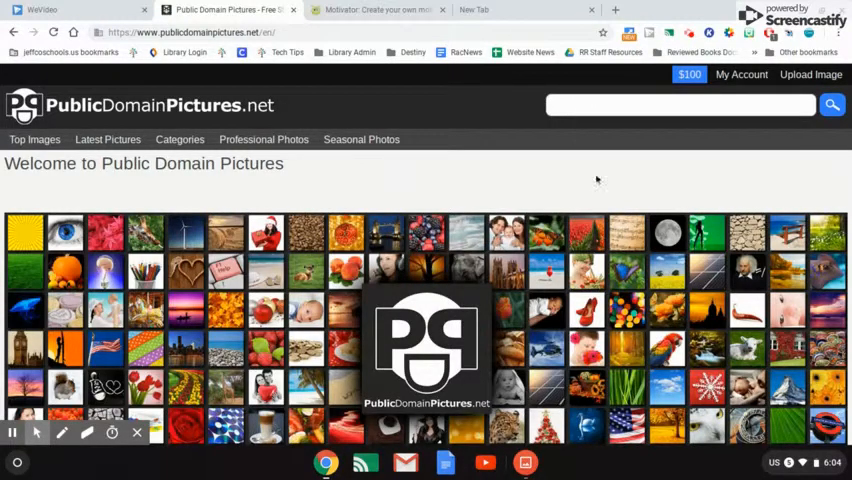
- Search Public Domain Pictures for 'beach'
click(680, 104)
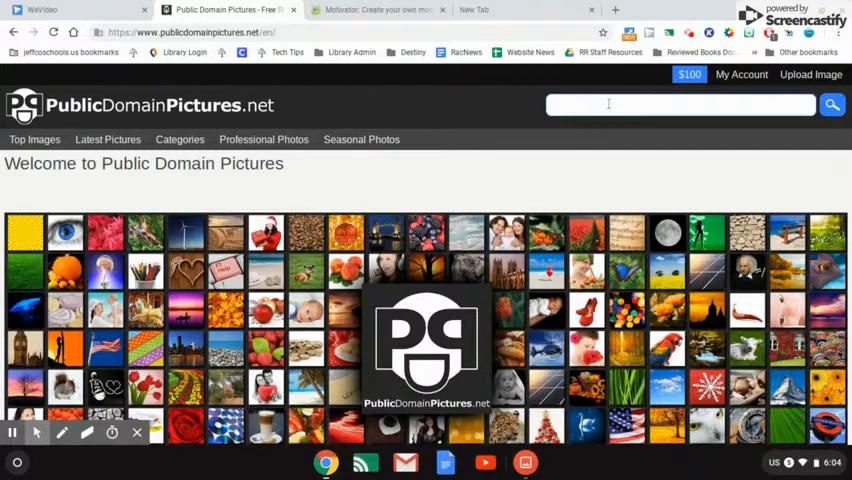
text(beach)
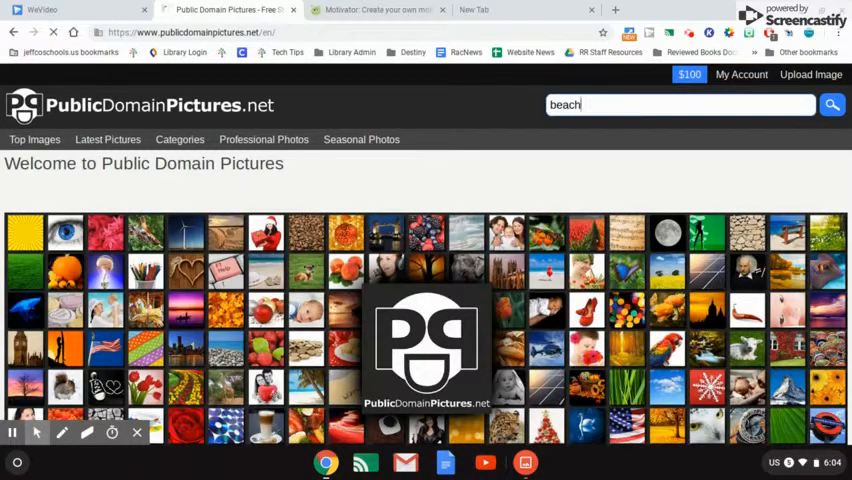
click(831, 104)
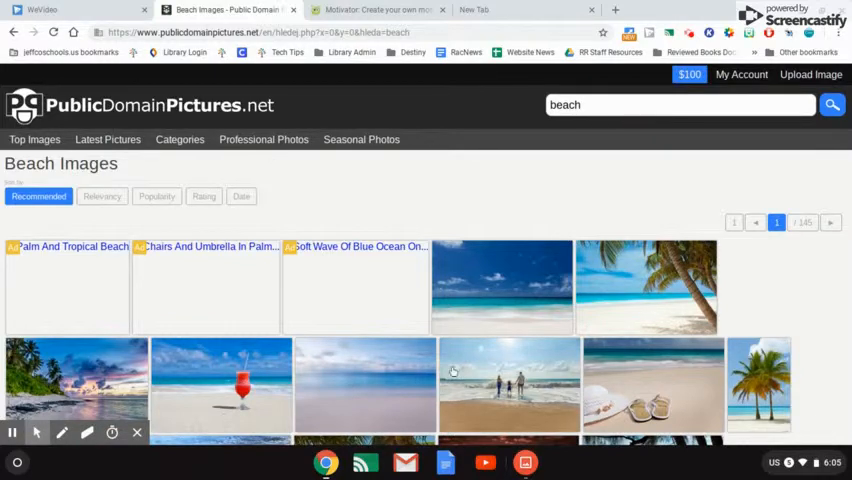
- Open the turquoise Sandy Beach photo from the results and scroll to it
scroll(down, 3)
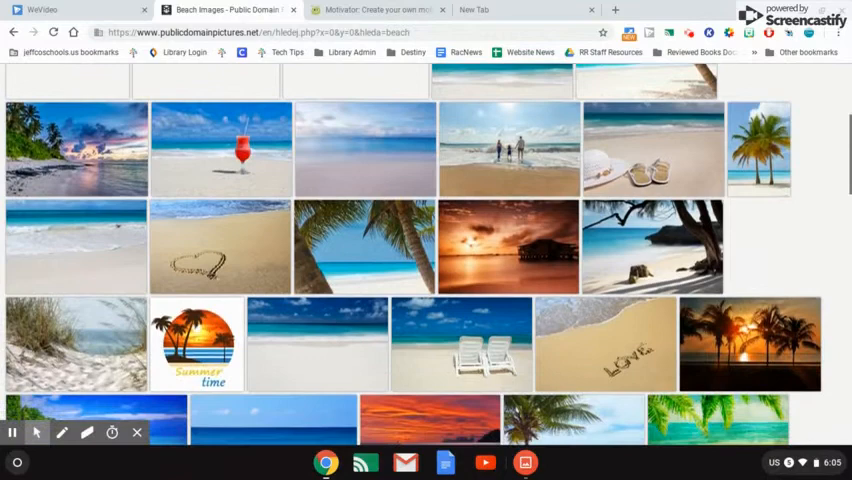
scroll(down, 3)
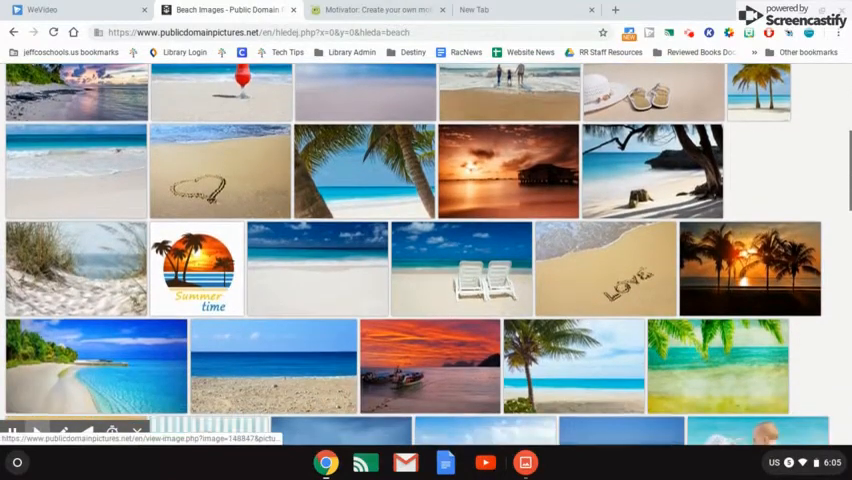
scroll(down, 3)
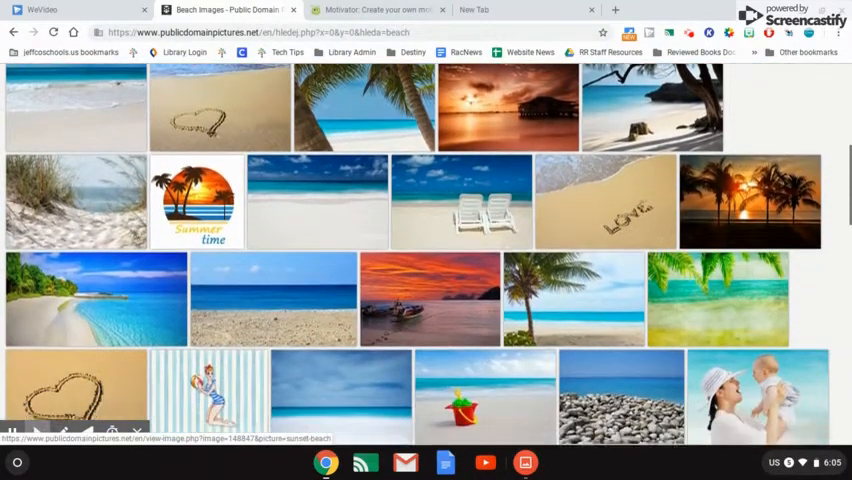
scroll(down, 3)
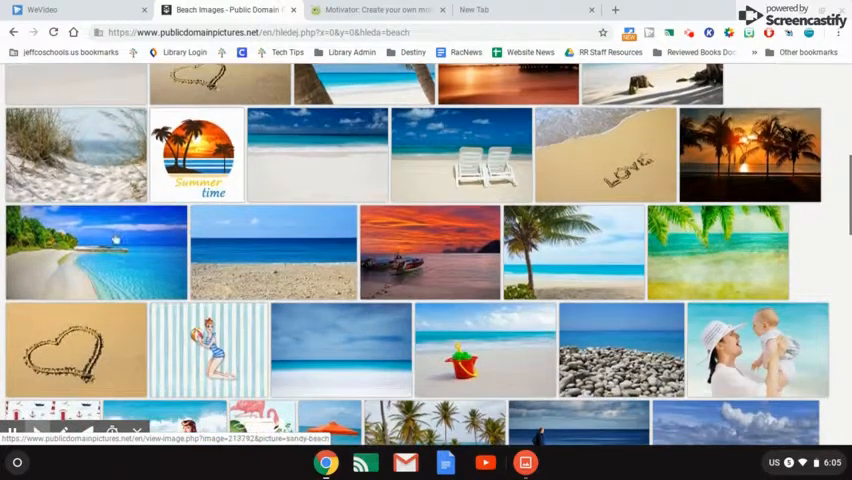
click(105, 253)
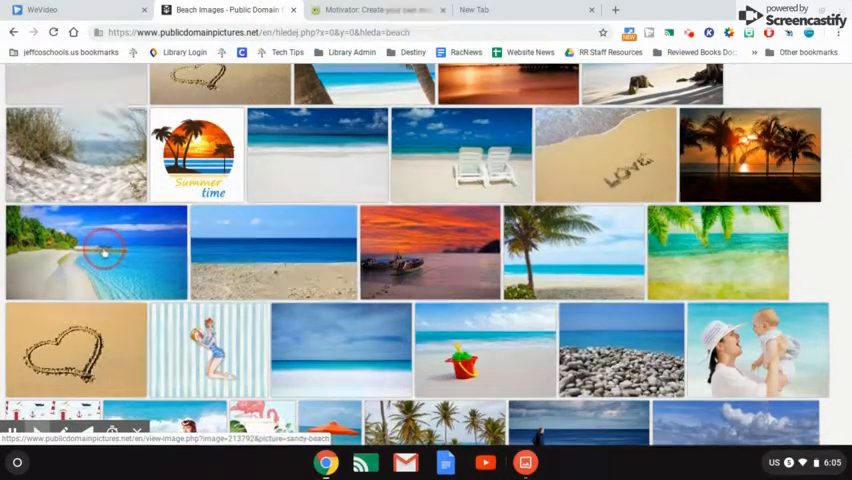
click(96, 252)
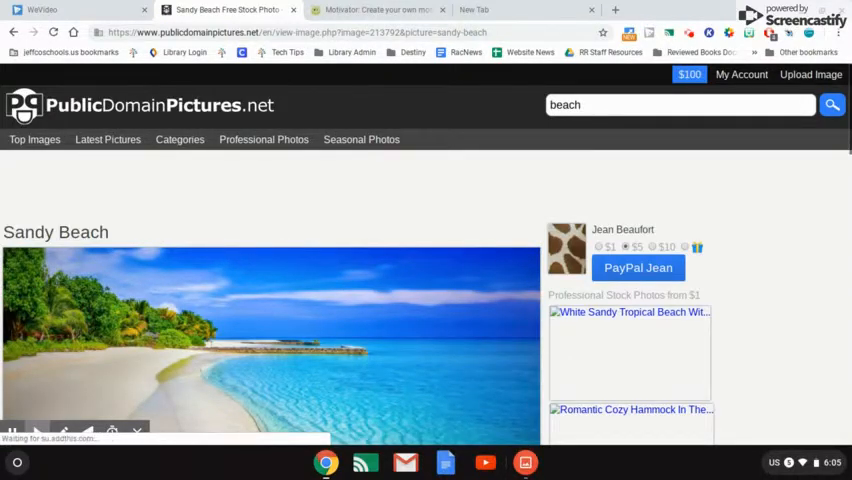
scroll(down, 3)
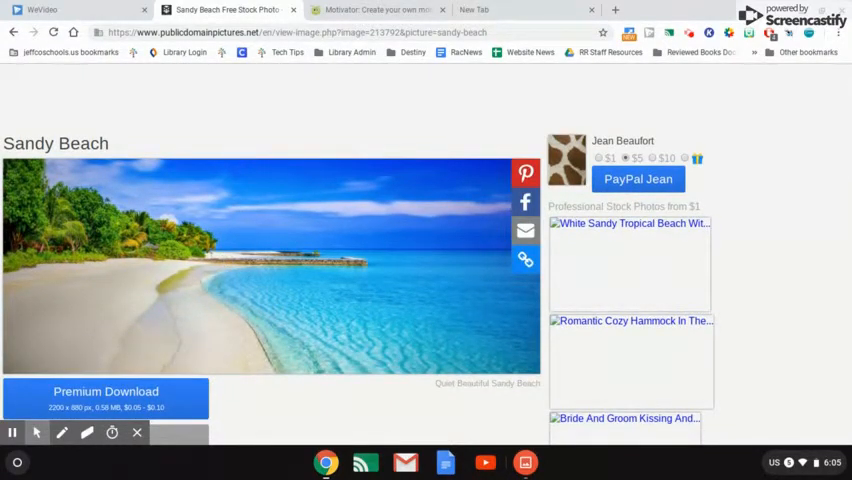
- Save the Sandy Beach image as a JPEG into Google Drive's My Drive
right_click(225, 250)
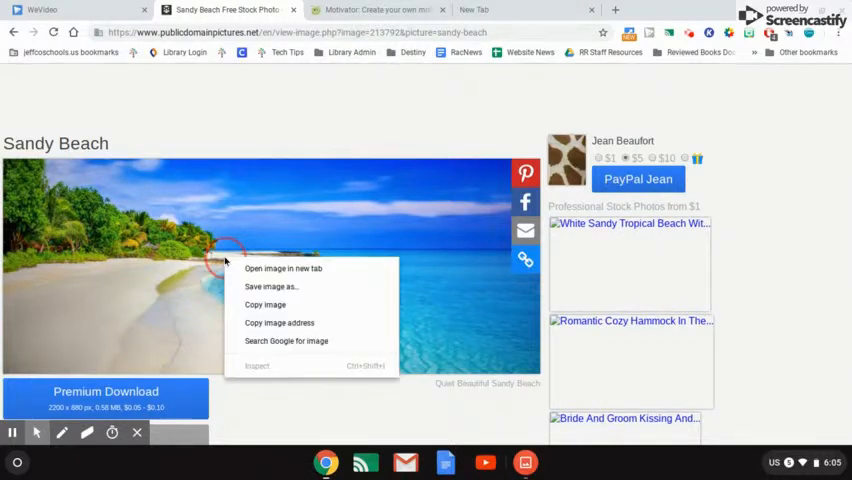
mouse_move(271, 286)
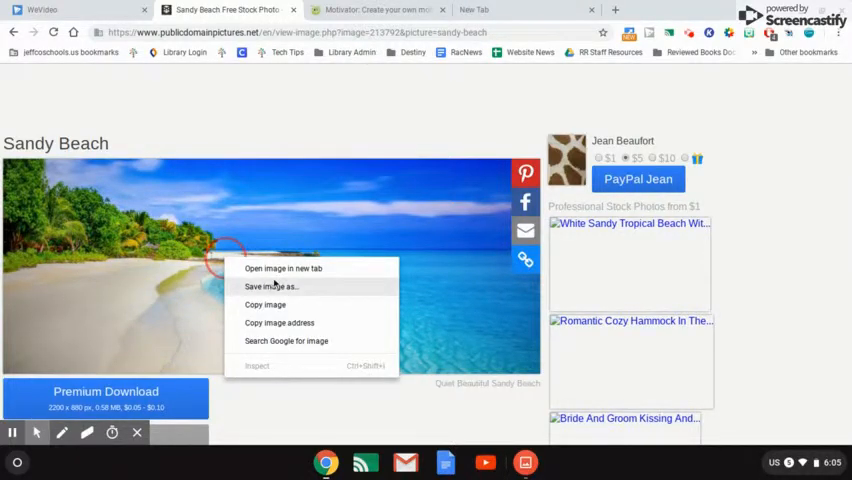
click(270, 287)
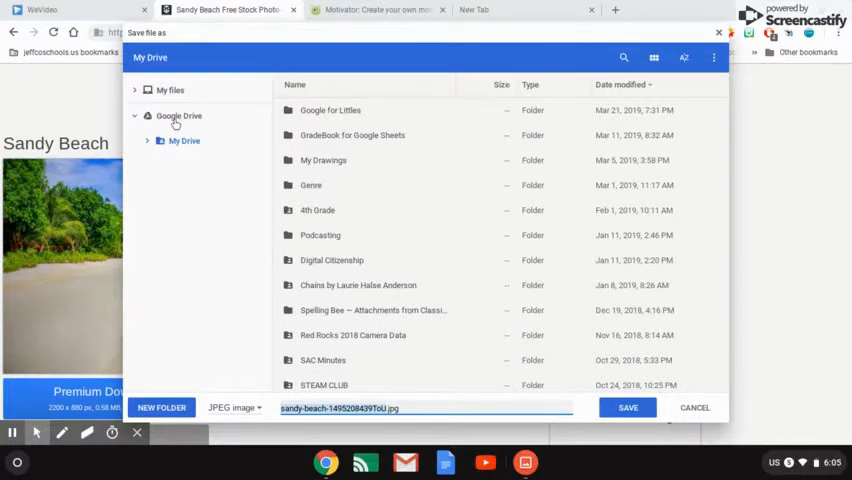
click(184, 140)
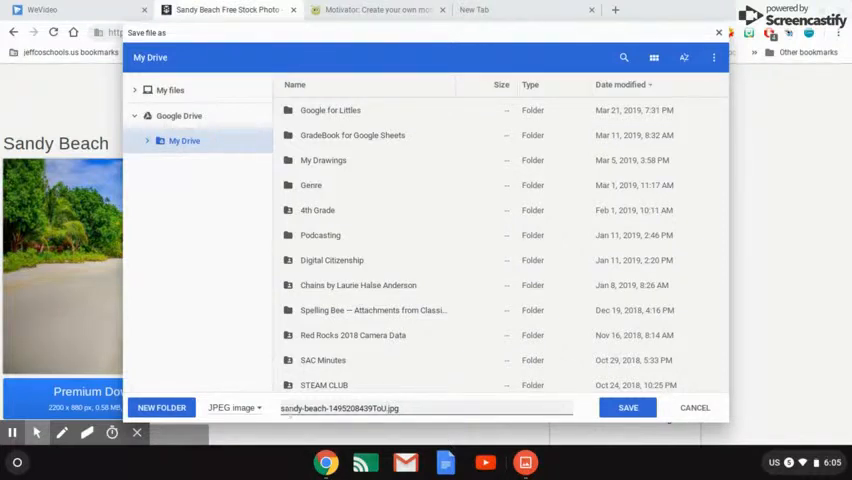
mouse_move(578, 421)
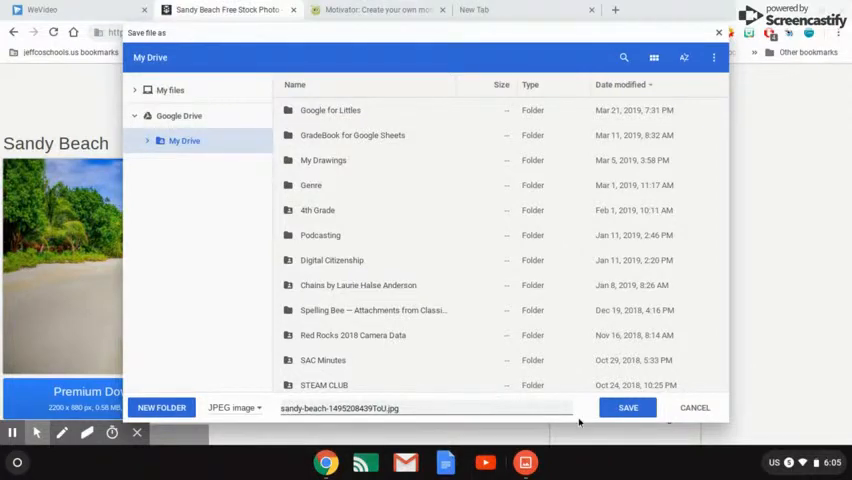
click(627, 407)
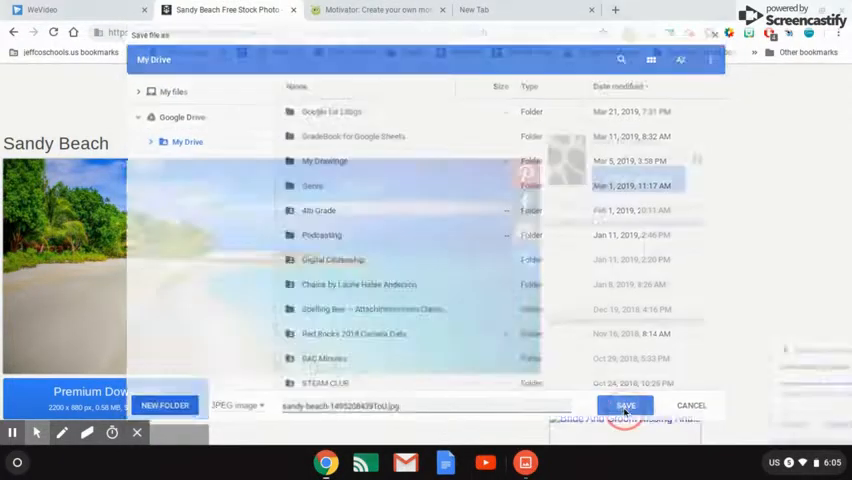
click(626, 405)
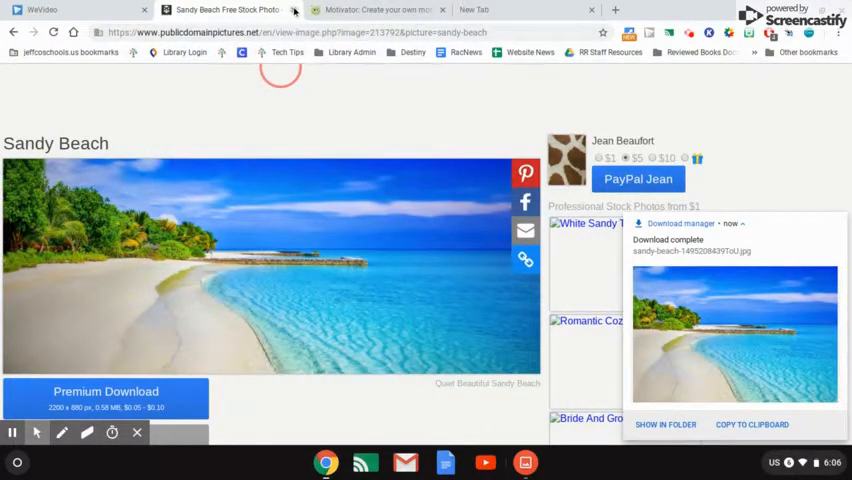
- Upload the beach JPEG from My Drive, found by searching 'bead', into Motivator
click(230, 9)
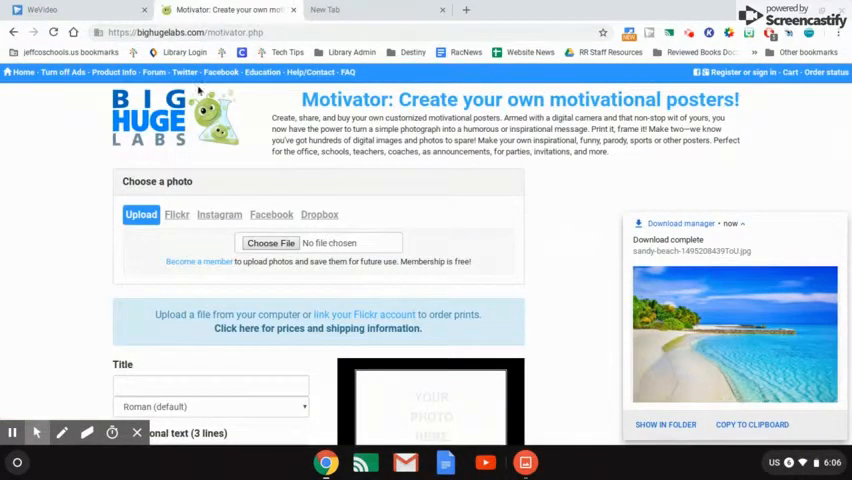
scroll(down, 3)
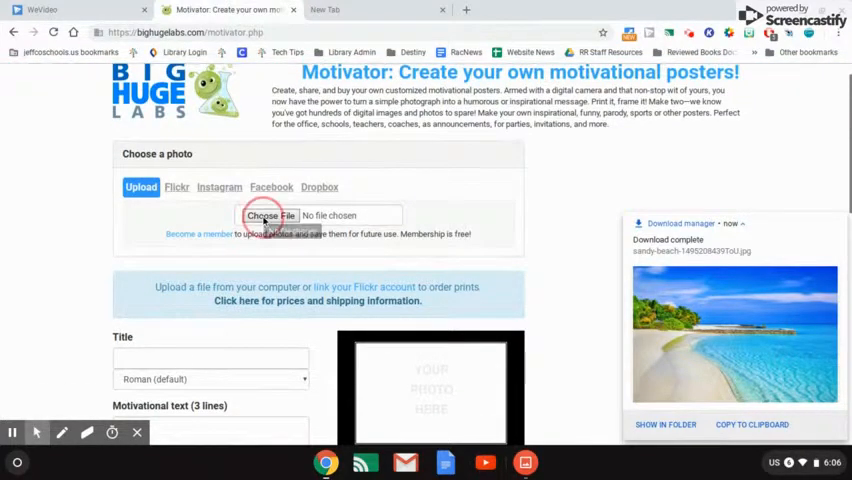
click(270, 215)
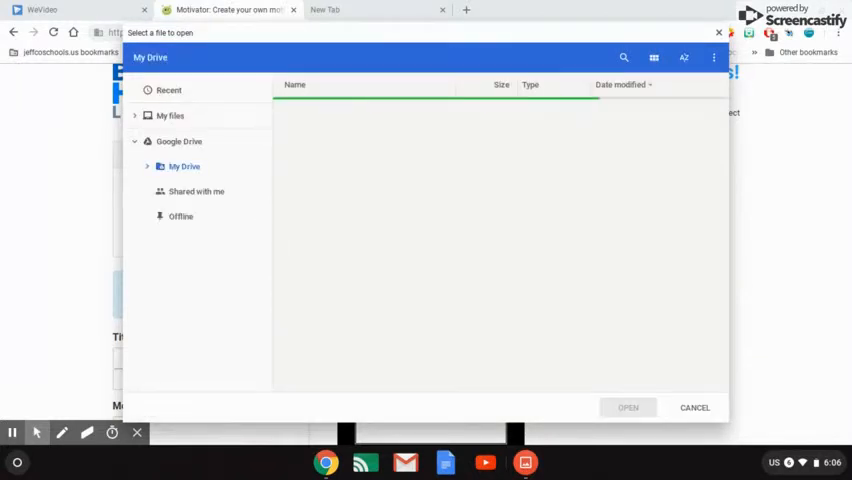
click(184, 166)
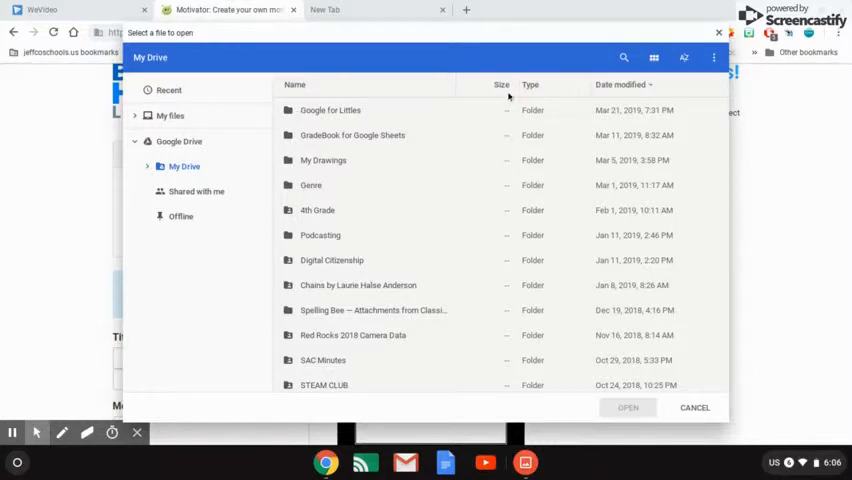
mouse_move(623, 57)
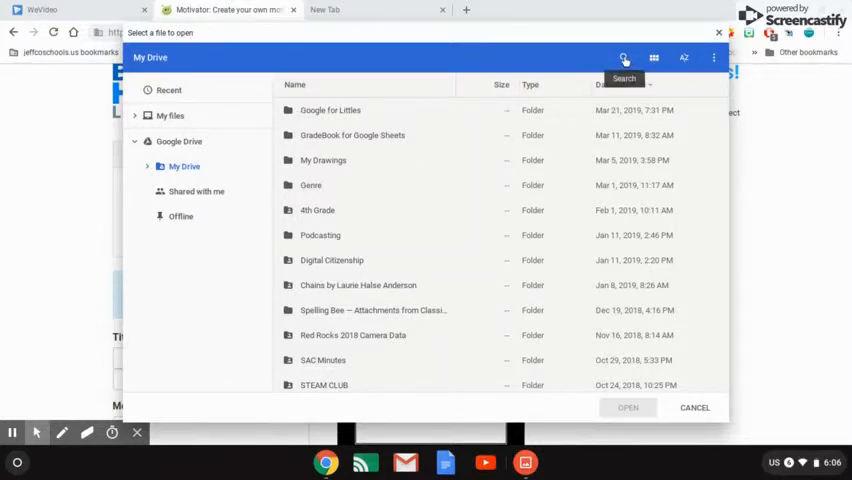
click(623, 57)
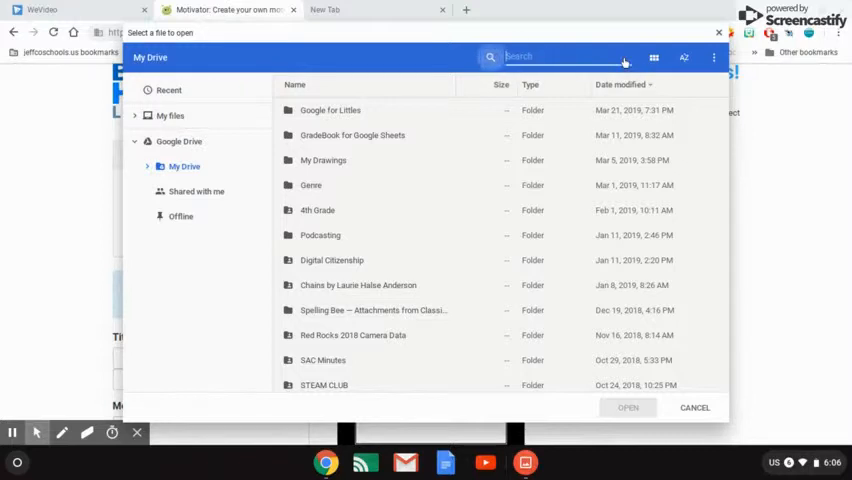
text(bead)
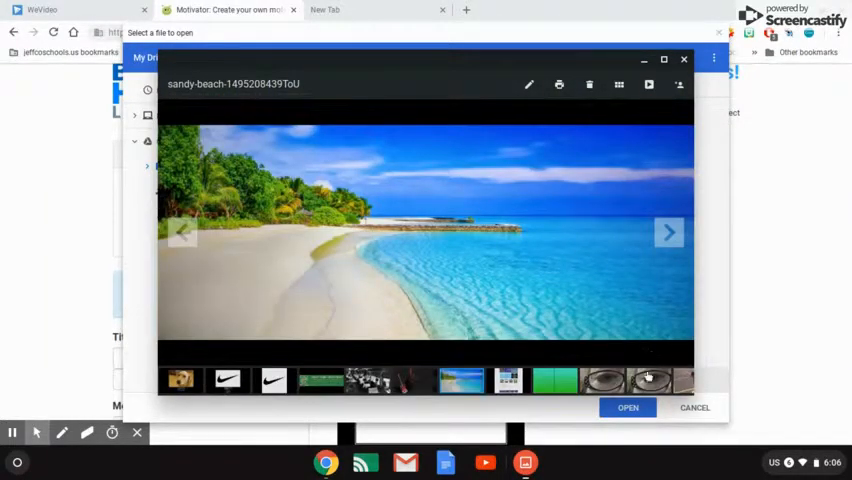
click(627, 407)
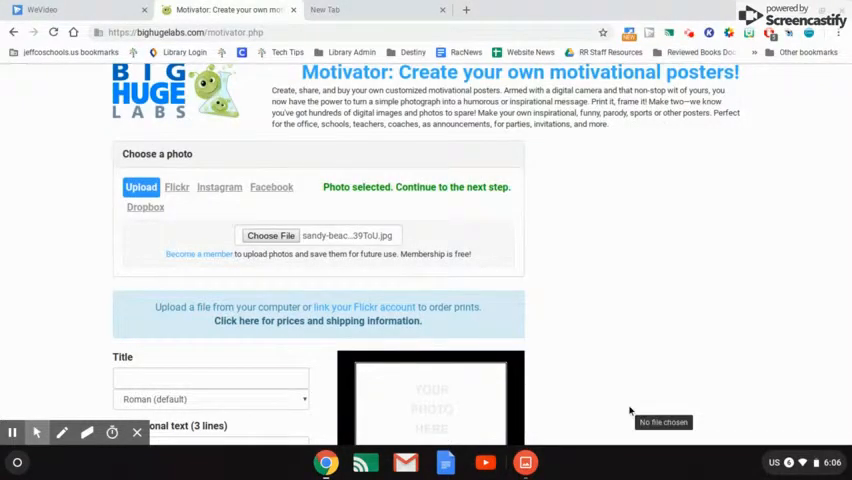
- Enter the 'Spring Break' poster title and change its font
scroll(down, 3)
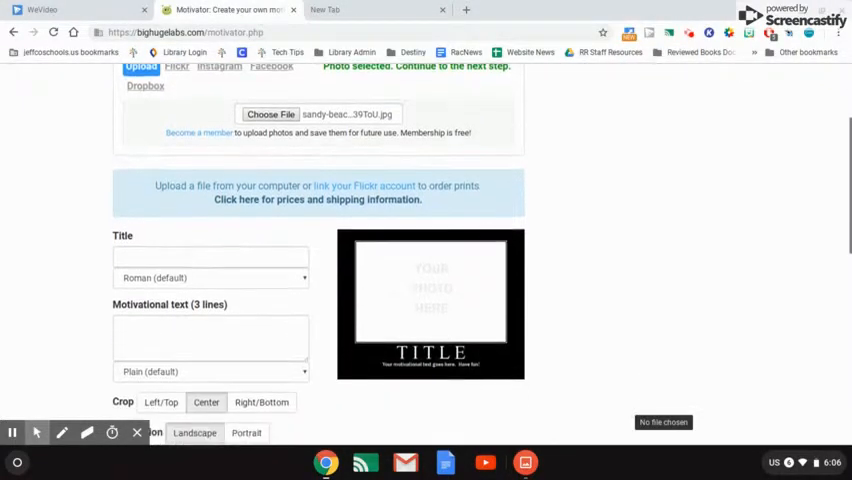
scroll(down, 3)
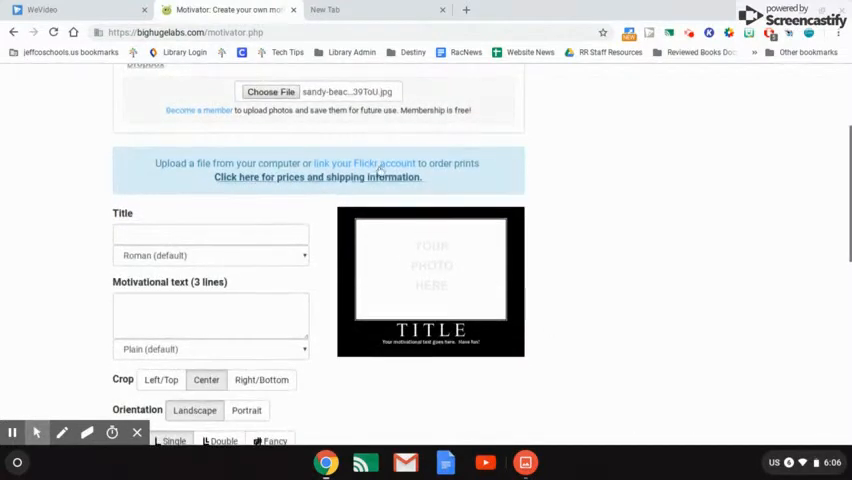
mouse_move(342, 103)
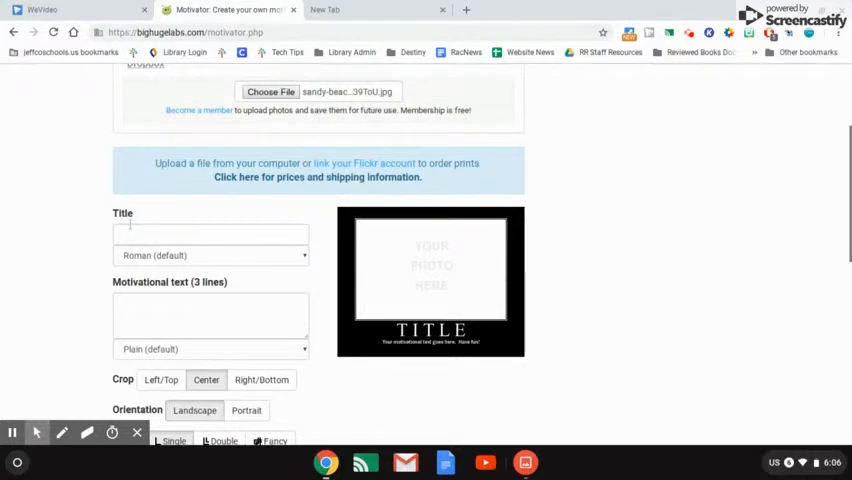
text(JS)
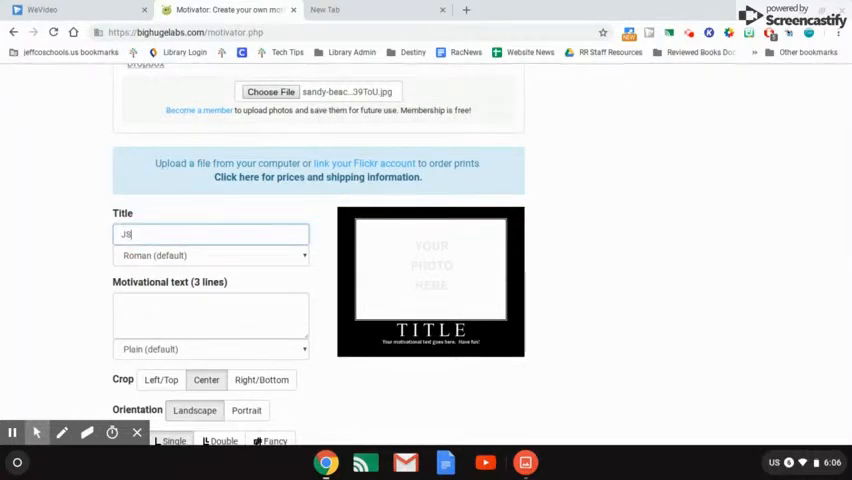
text(Spring Break)
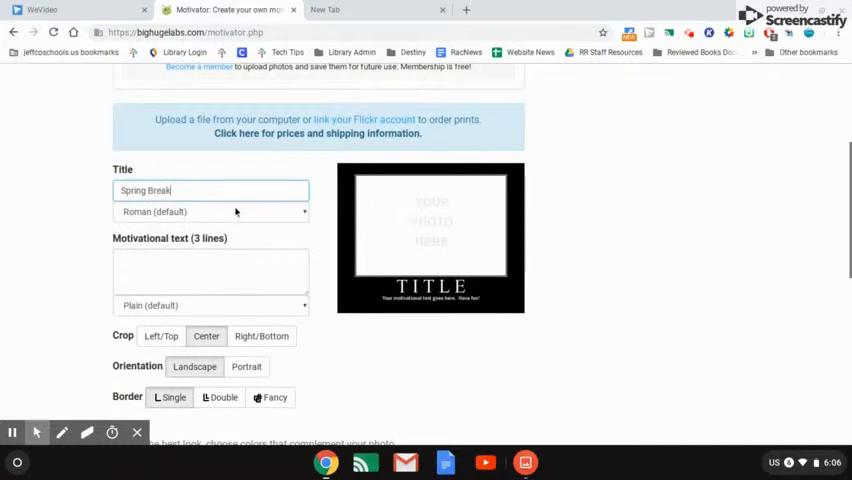
click(210, 211)
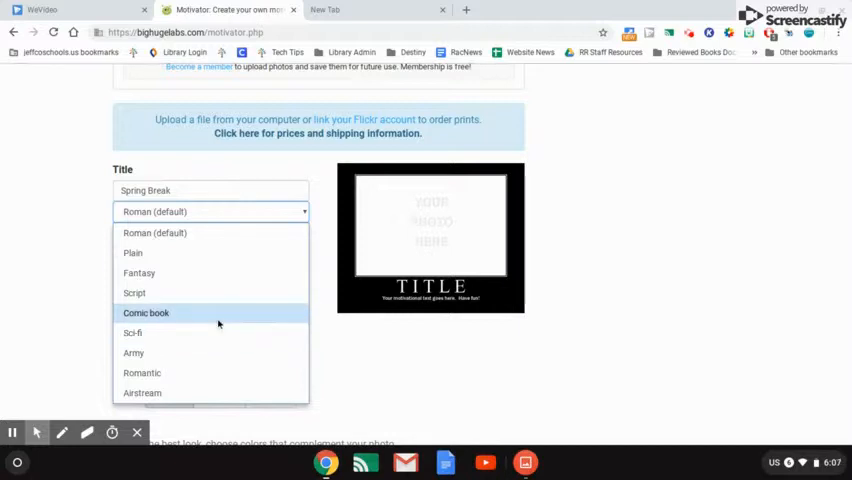
click(138, 273)
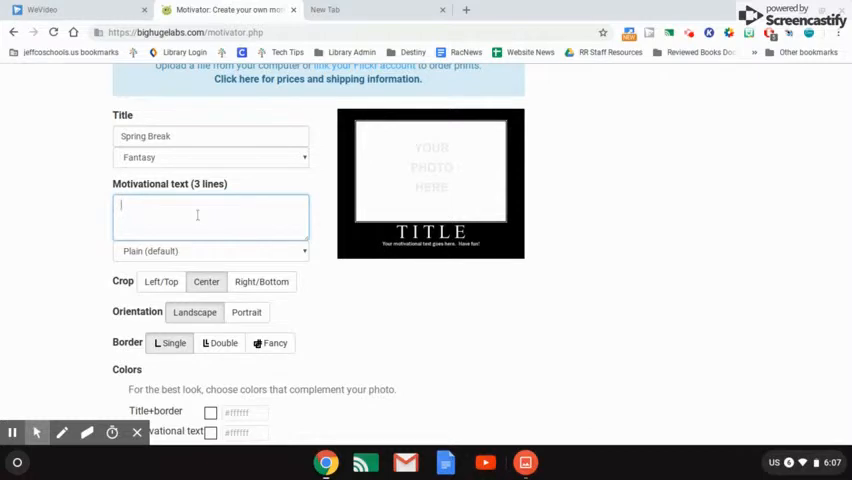
- Add 'Chillaxing' as the motivational text in the Sci-fi font
text(Chillaxing)
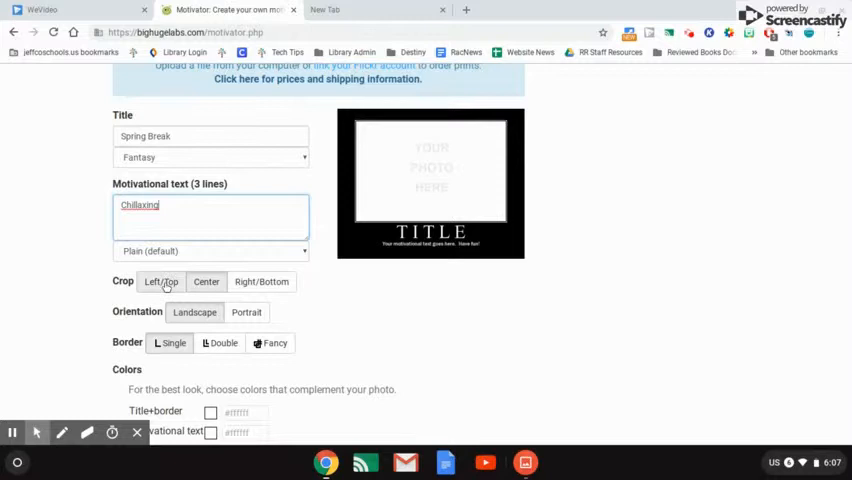
click(210, 251)
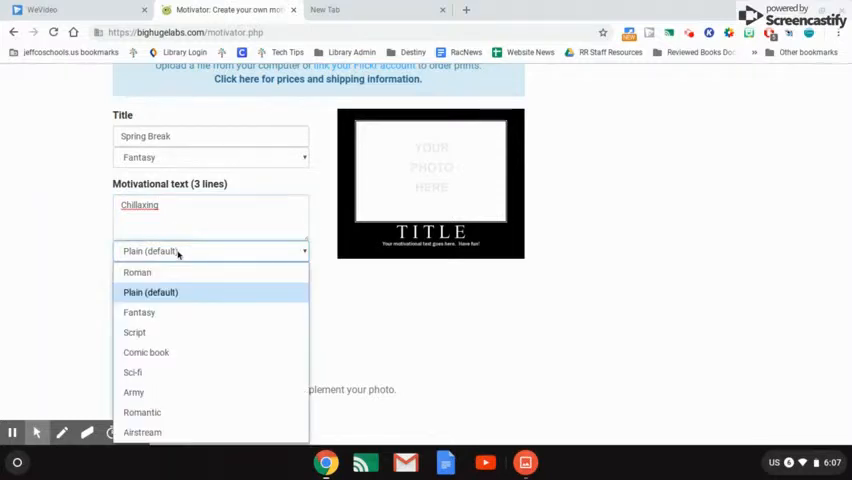
mouse_move(132, 372)
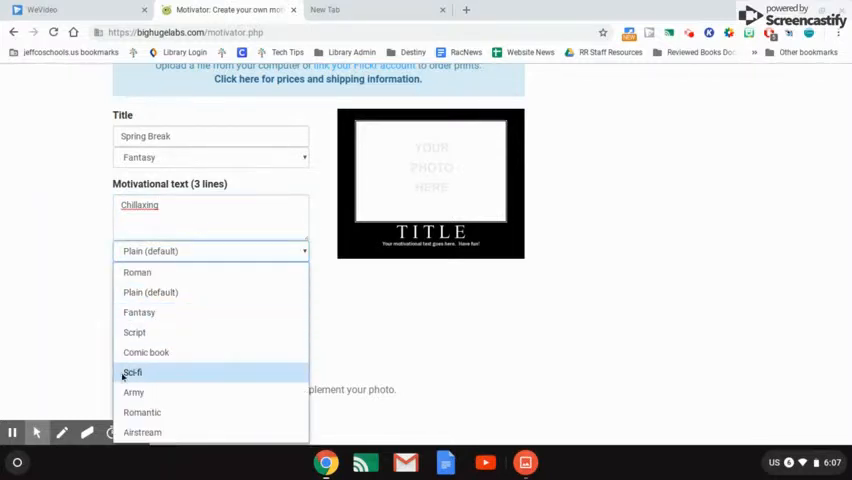
click(132, 372)
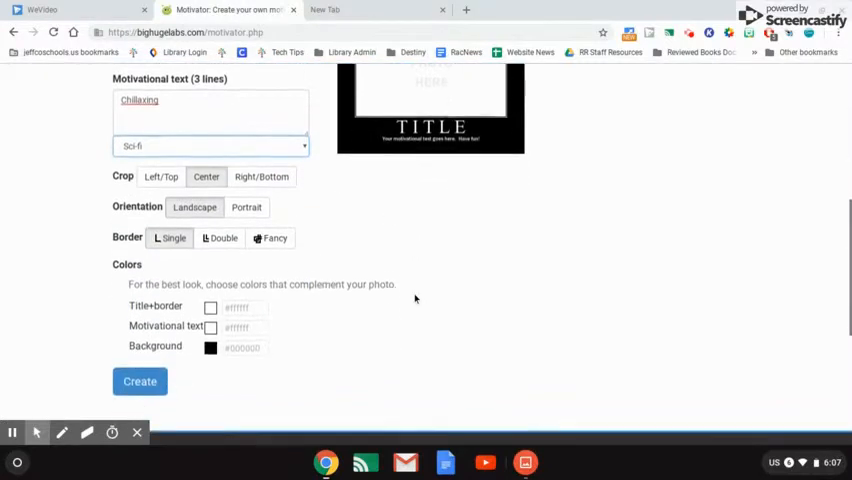
- Choose a blue background colour and create the poster
scroll(down, 3)
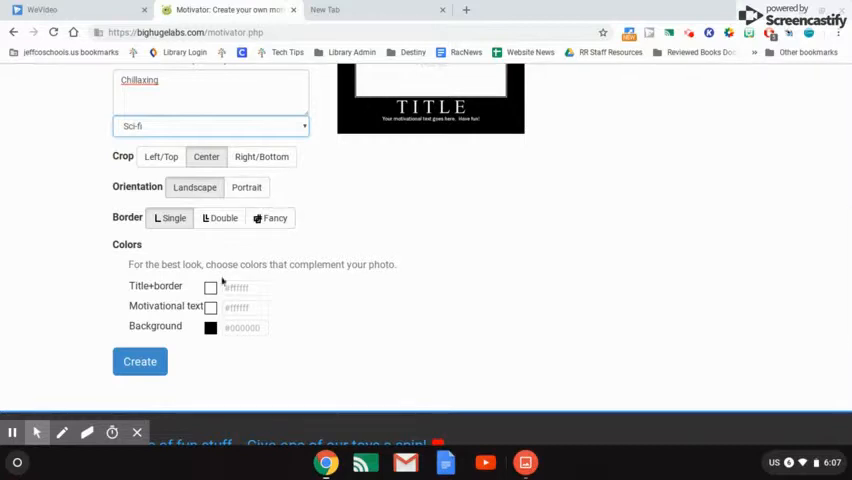
mouse_move(210, 287)
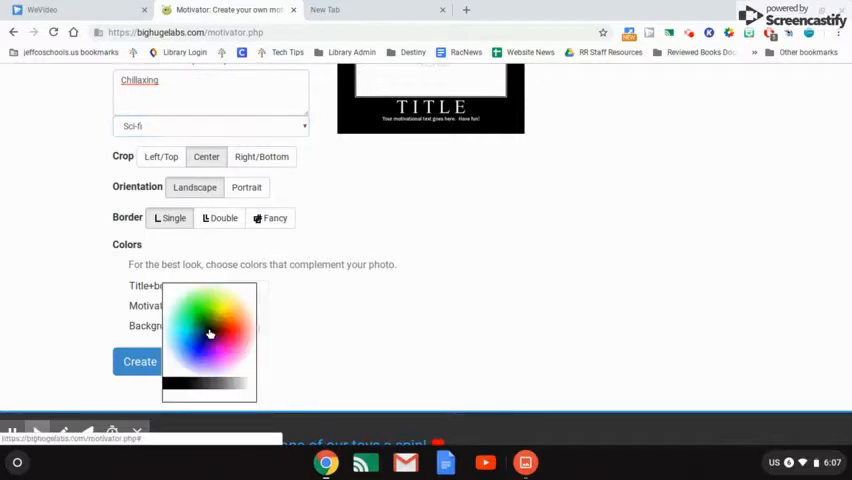
click(210, 333)
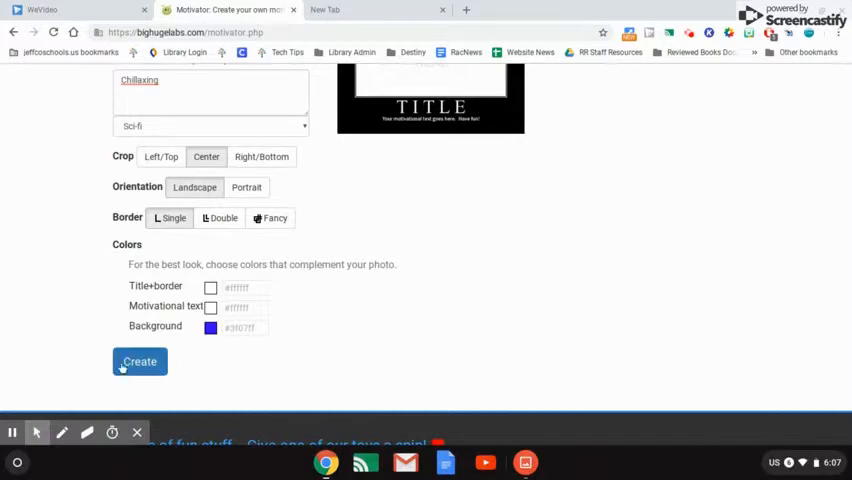
click(139, 361)
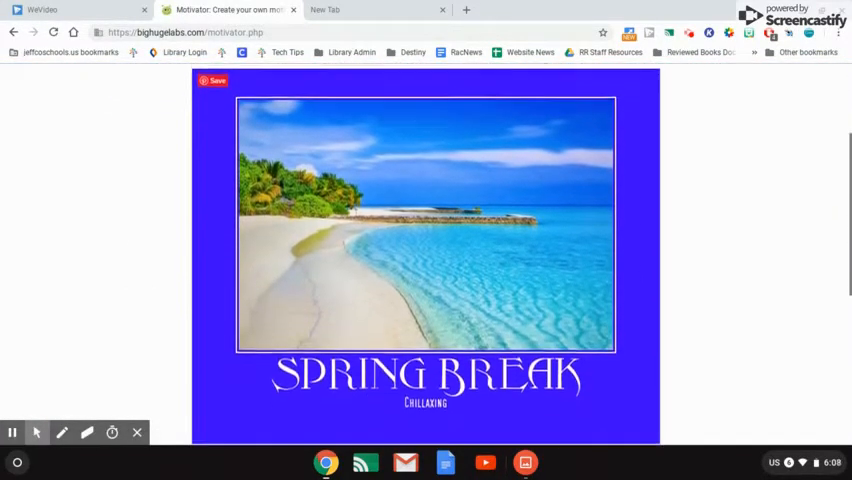
scroll(down, 3)
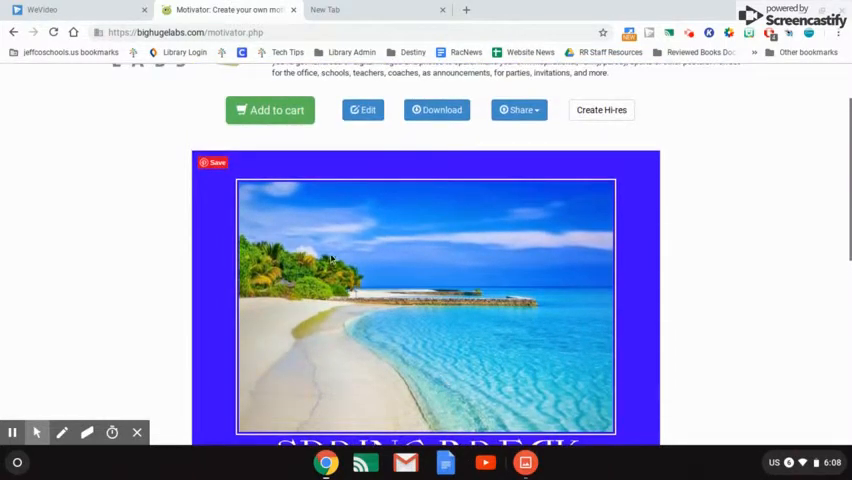
mouse_move(306, 168)
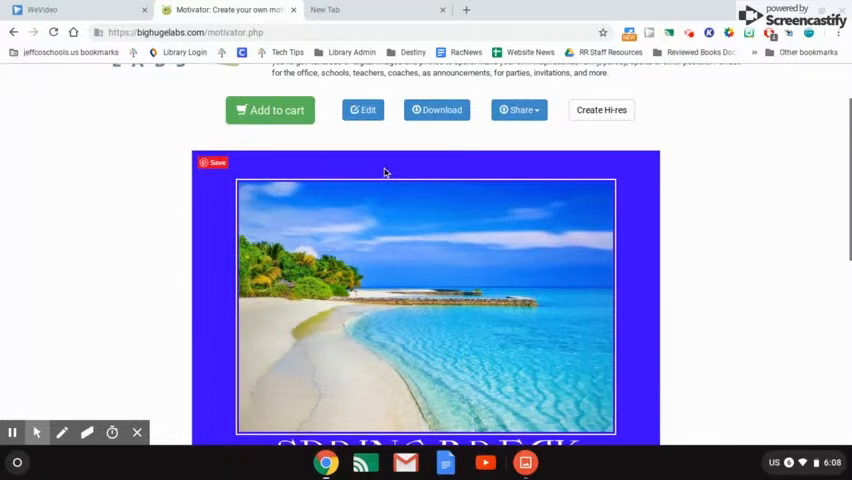
mouse_move(362, 110)
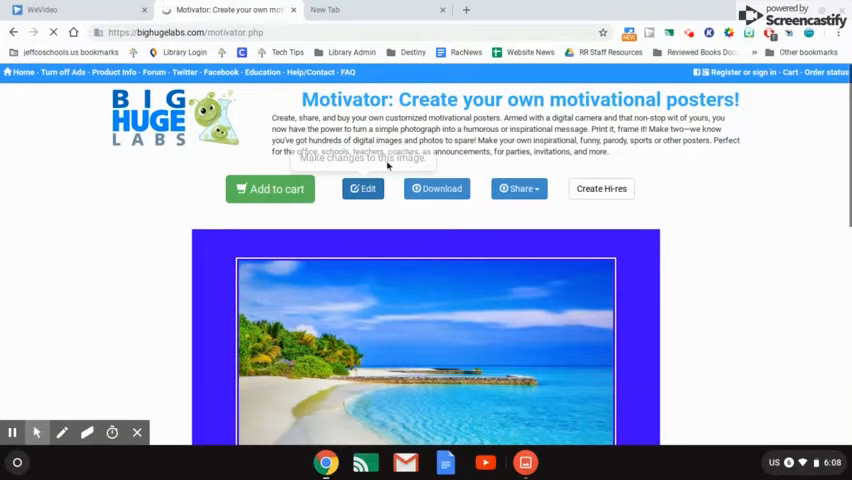
- Reopen the poster settings, pick a cyan background, and create the poster again
click(362, 188)
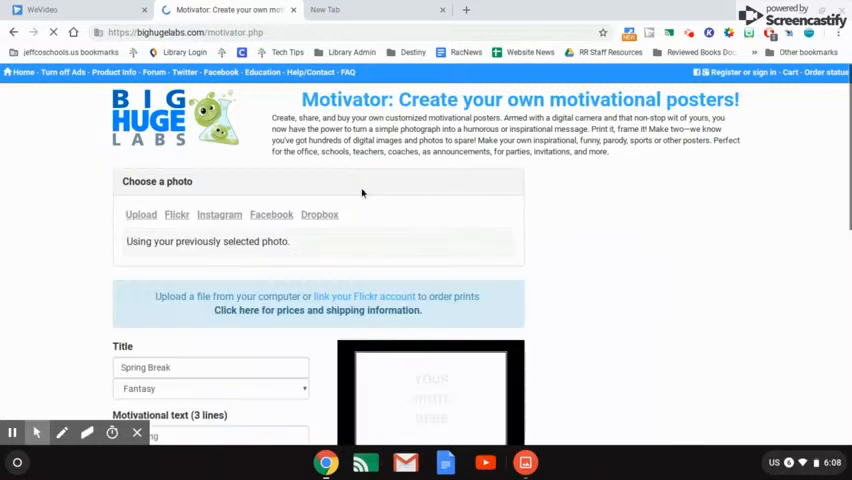
scroll(down, 3)
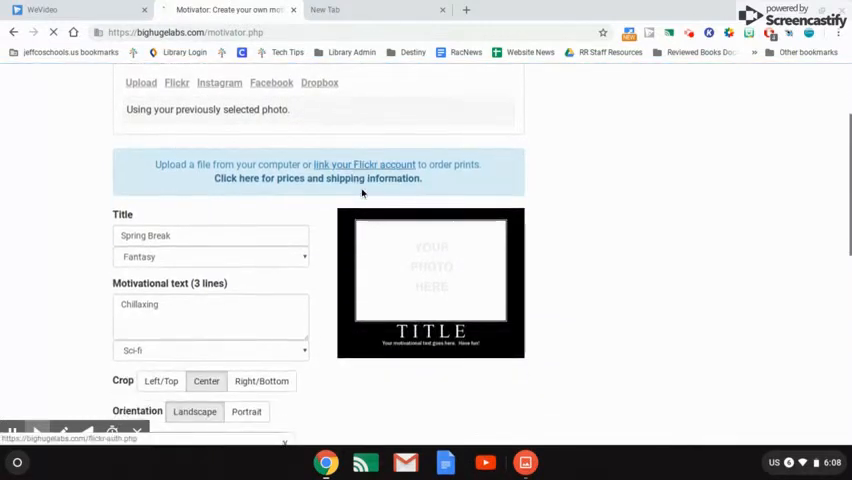
scroll(down, 3)
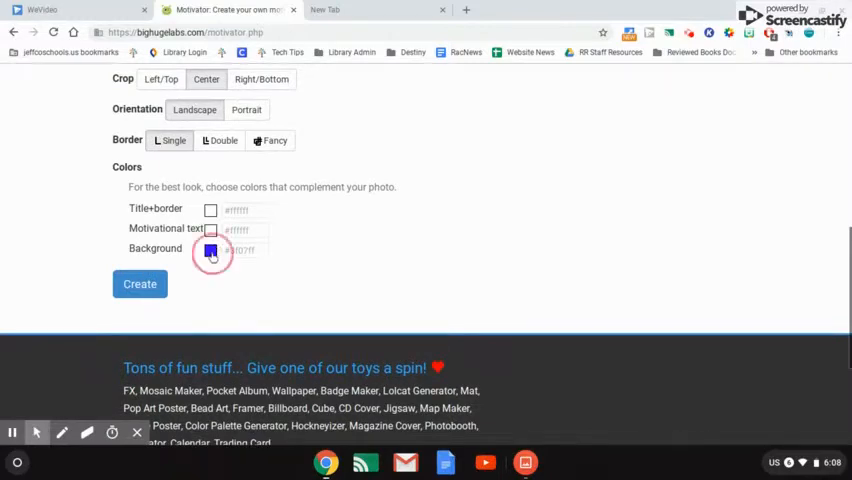
click(211, 250)
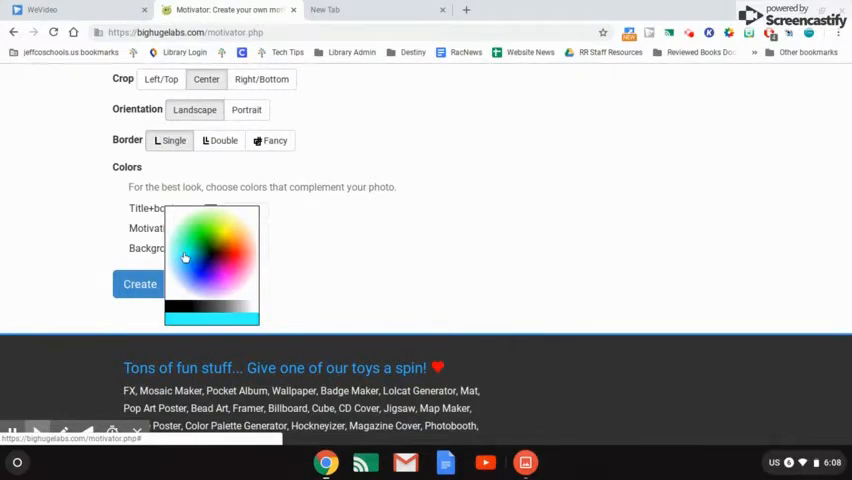
click(139, 284)
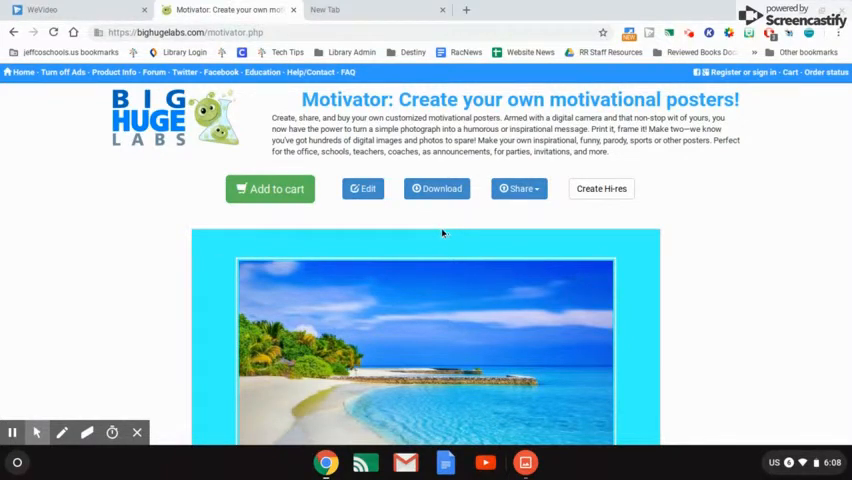
mouse_move(437, 189)
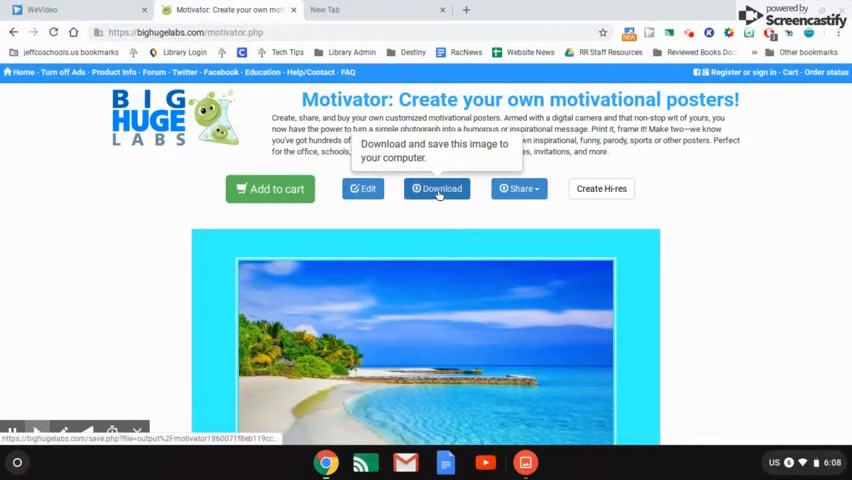
- Download the cyan poster JPEG and drag it onto Google Drive's My Drive
click(437, 188)
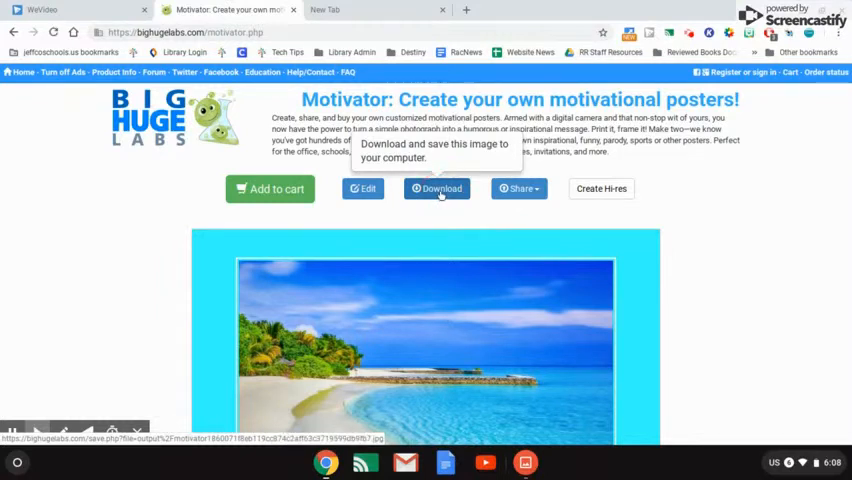
click(437, 188)
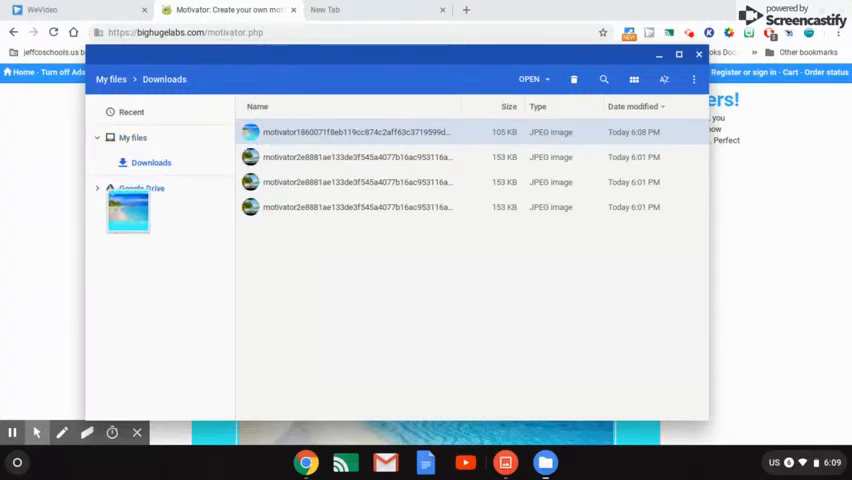
click(141, 188)
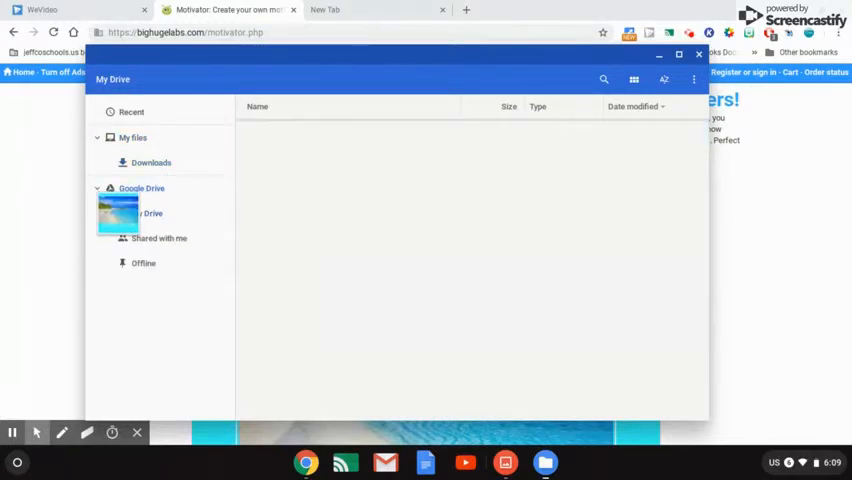